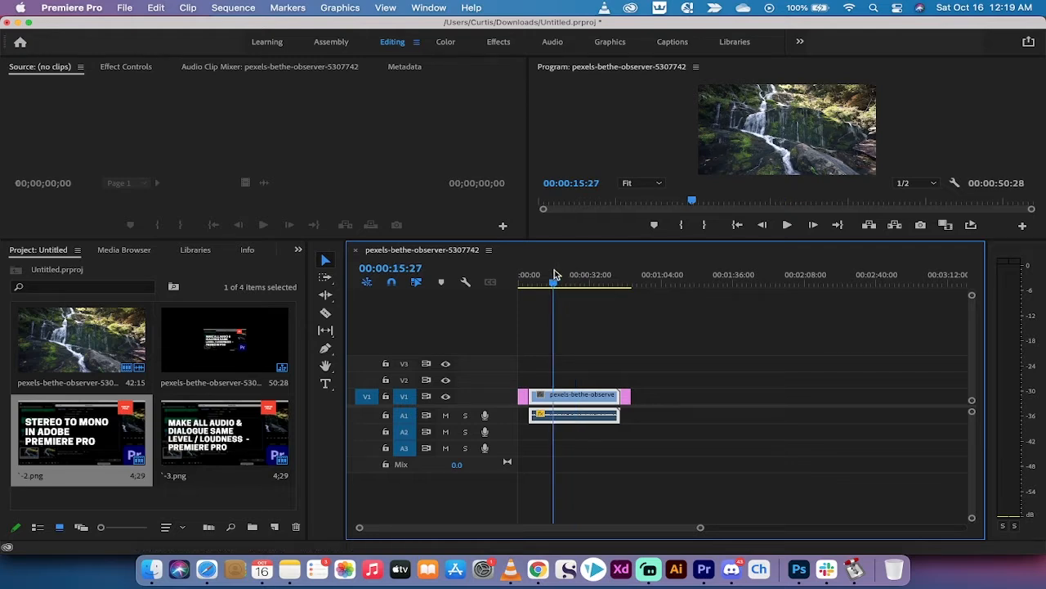
# Ripple-trim the waterfall clip's head at the playhead, shortening the sequence from 50:28 to about 41:18
pyautogui.click(530, 284)
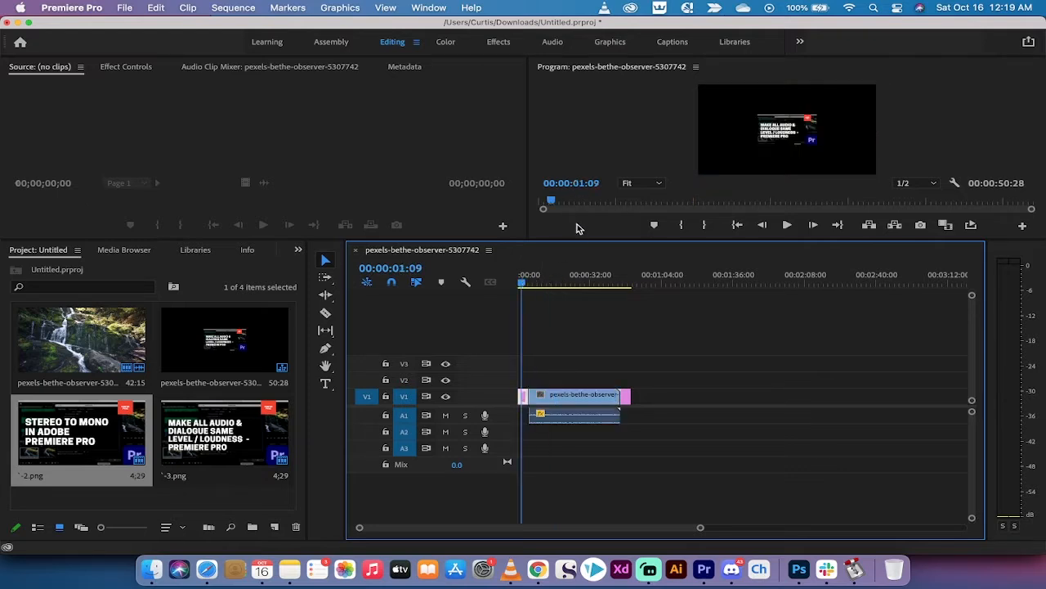
pyautogui.moveTo(572, 288)
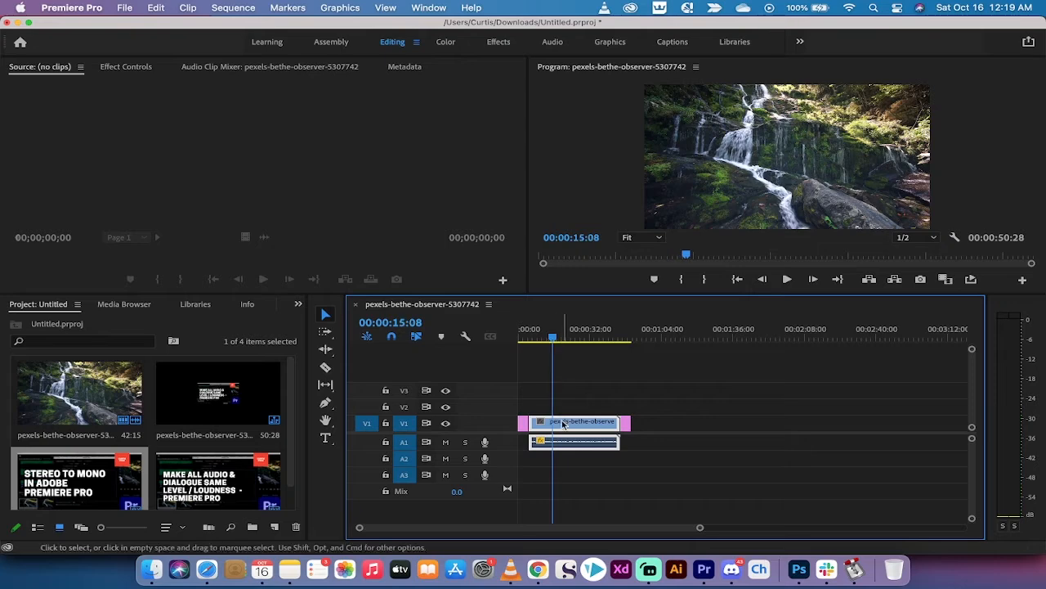
pyautogui.moveTo(576, 406)
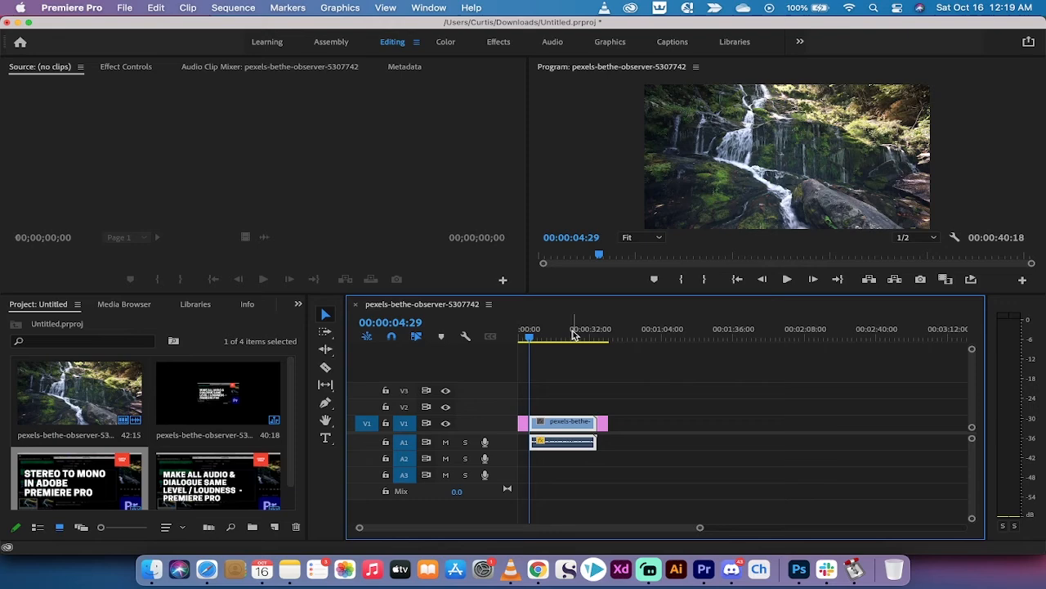
pyautogui.click(585, 337)
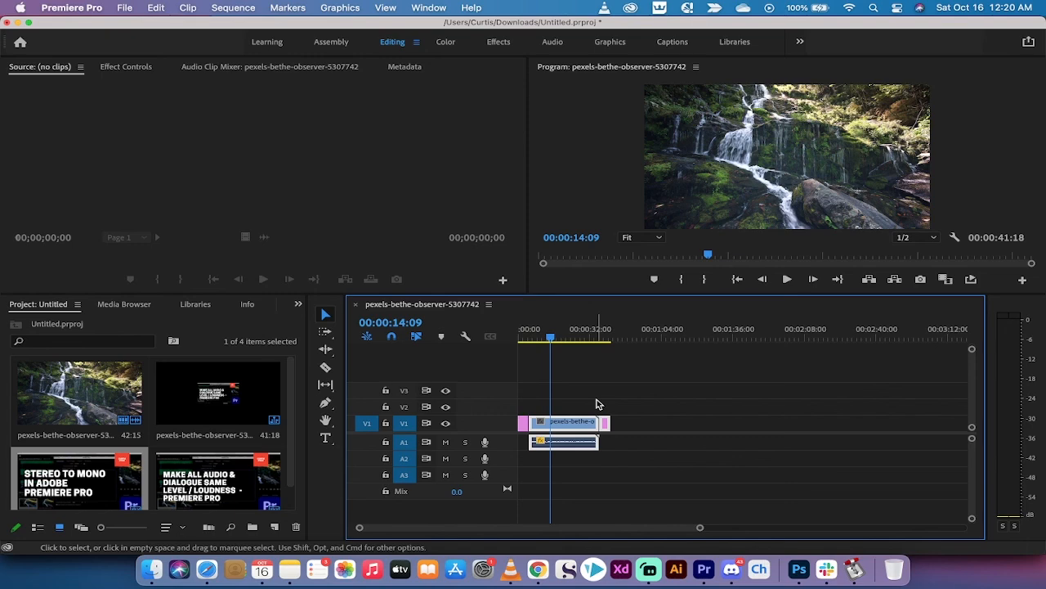
pyautogui.moveTo(597, 472)
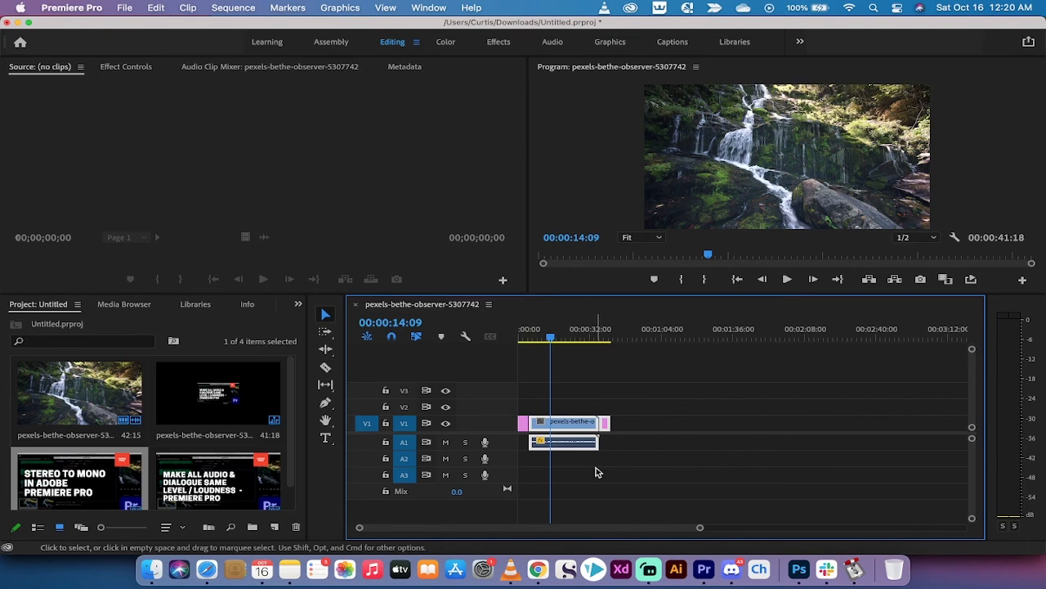
pyautogui.moveTo(649, 568)
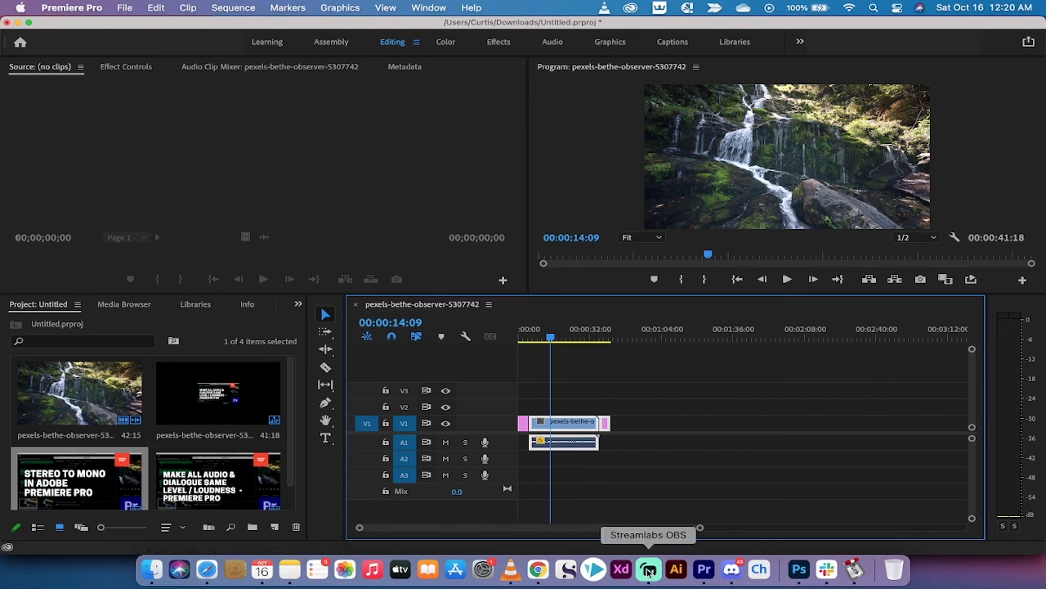